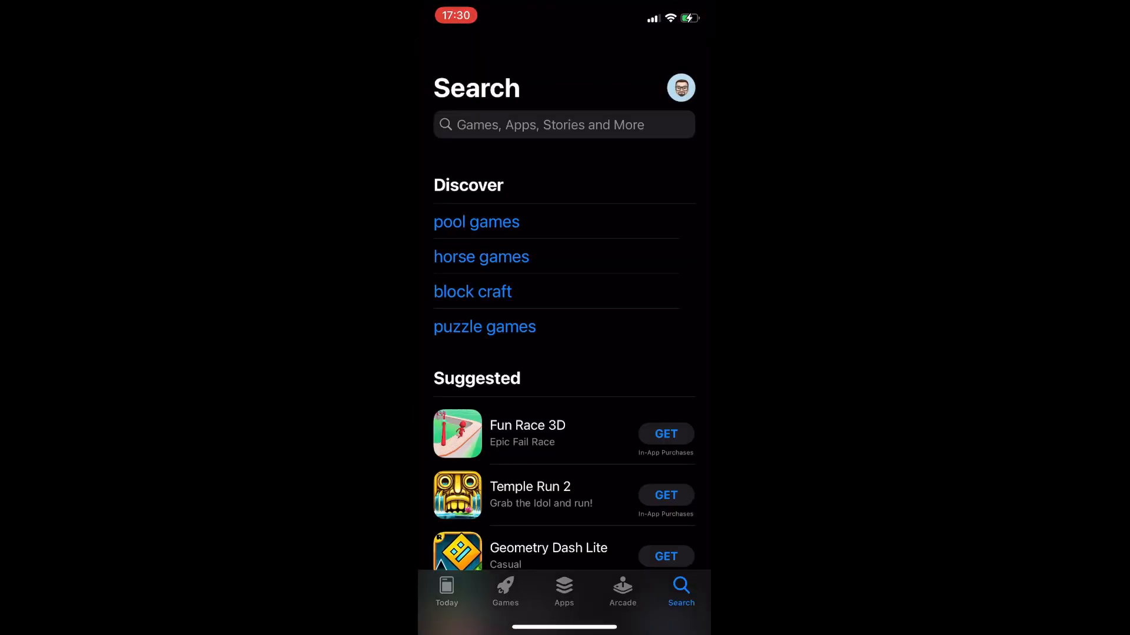
Step: Search the App Store for 'stadium' and launch Stadium Full Screen Browser from the results
left_click(564, 124)
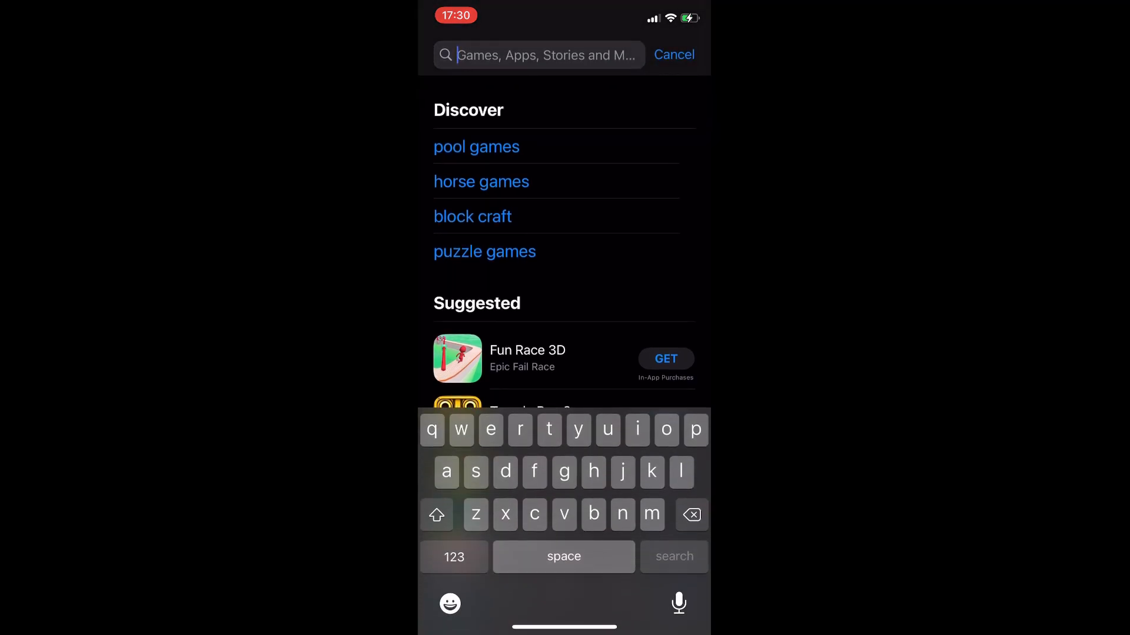
type("stadiun")
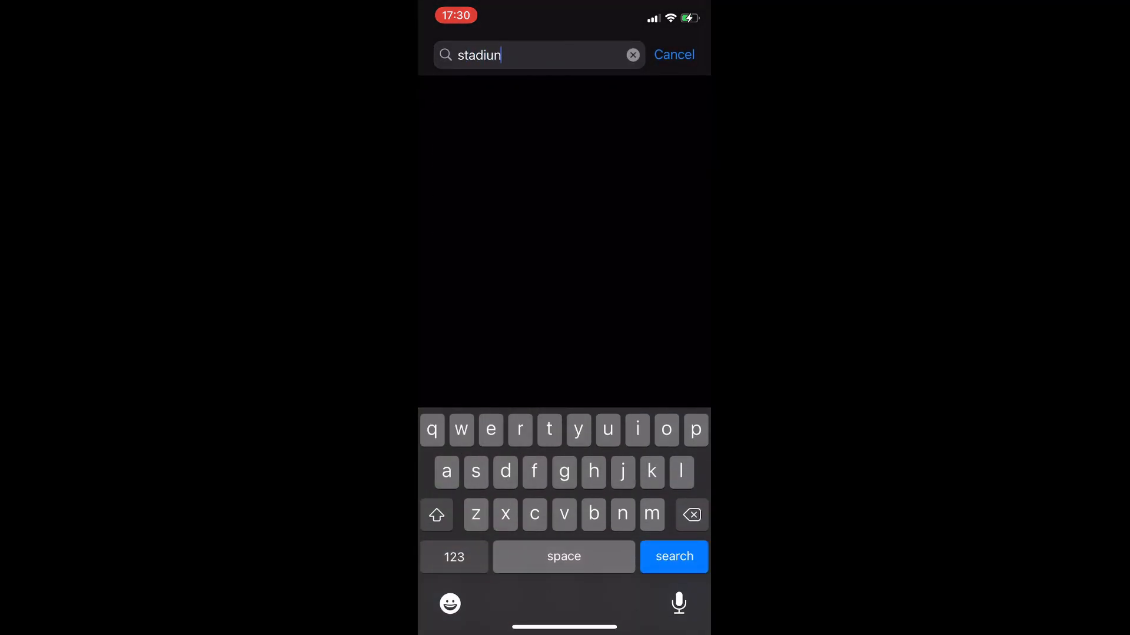
key("backspace")
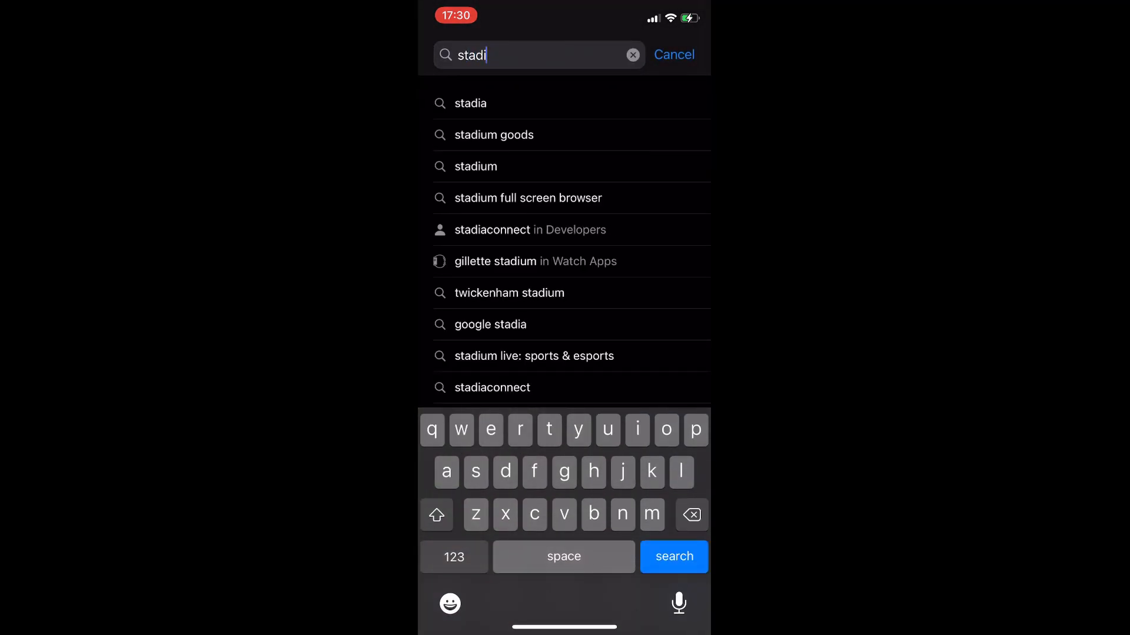
type("um browser")
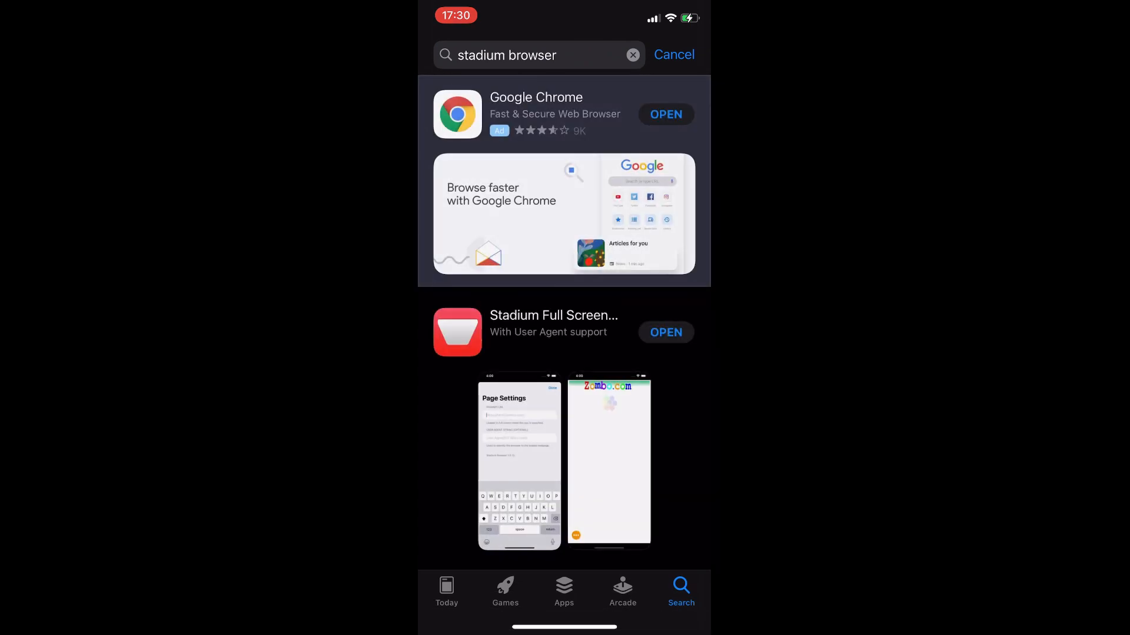
left_click(553, 332)
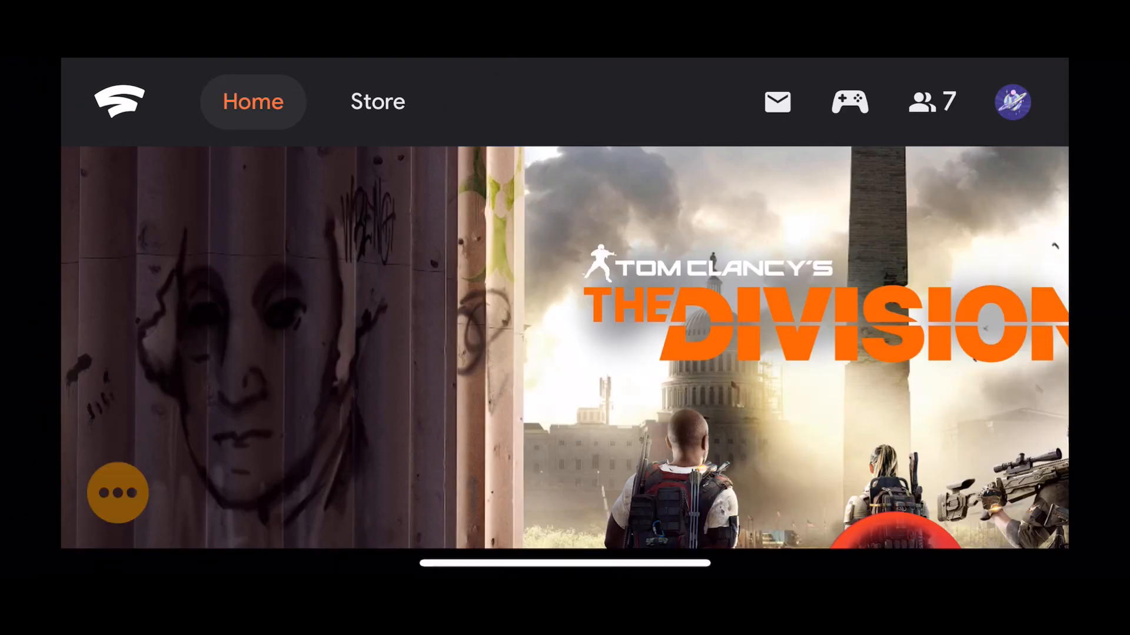
left_click(117, 493)
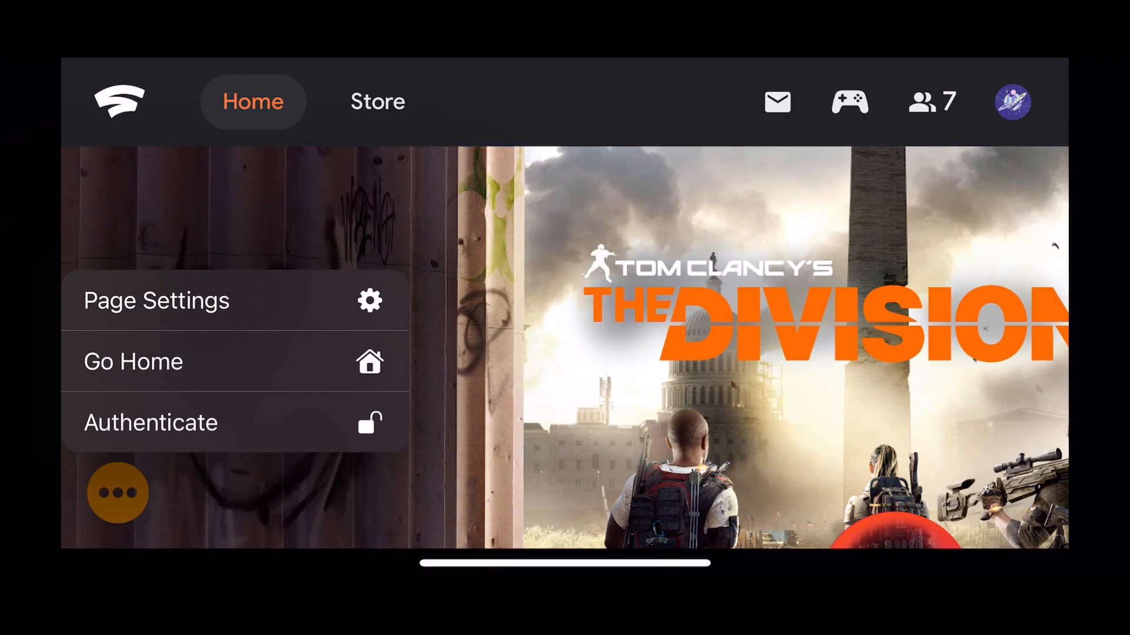
left_click(156, 300)
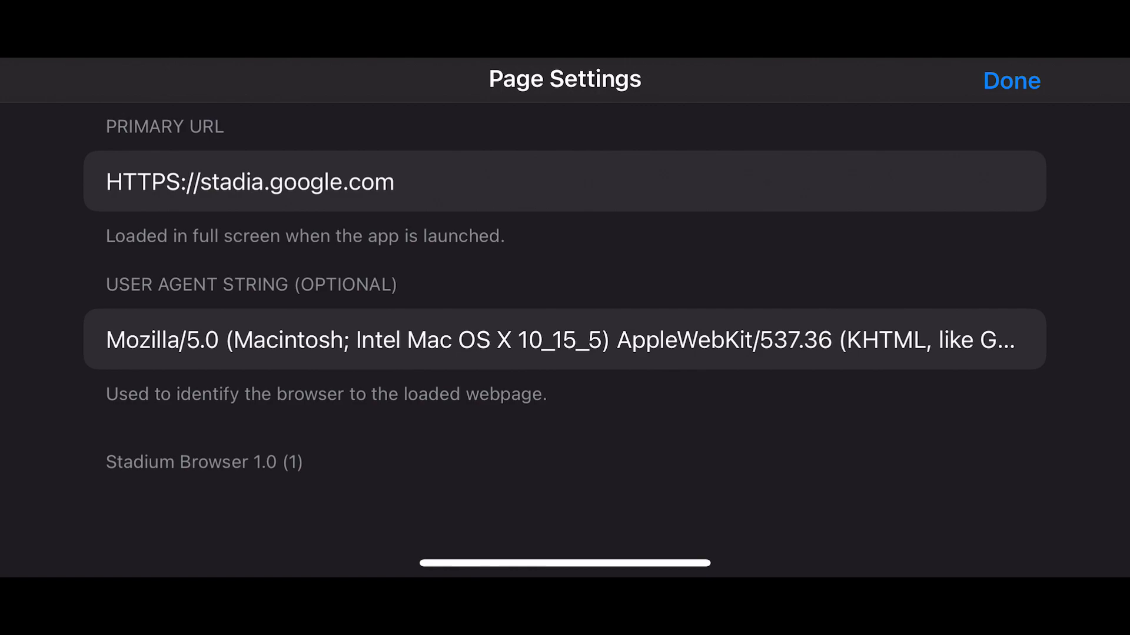
left_click(1010, 81)
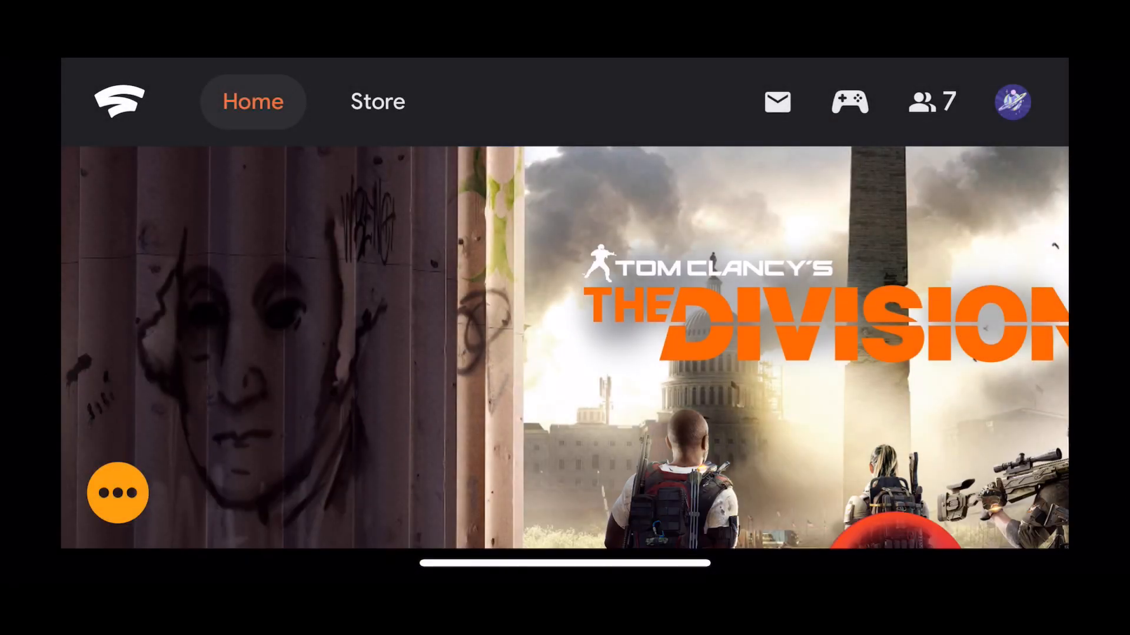
Step: Choose Authenticate from the options and enter the accounts.google. sign-in URL
left_click(117, 493)
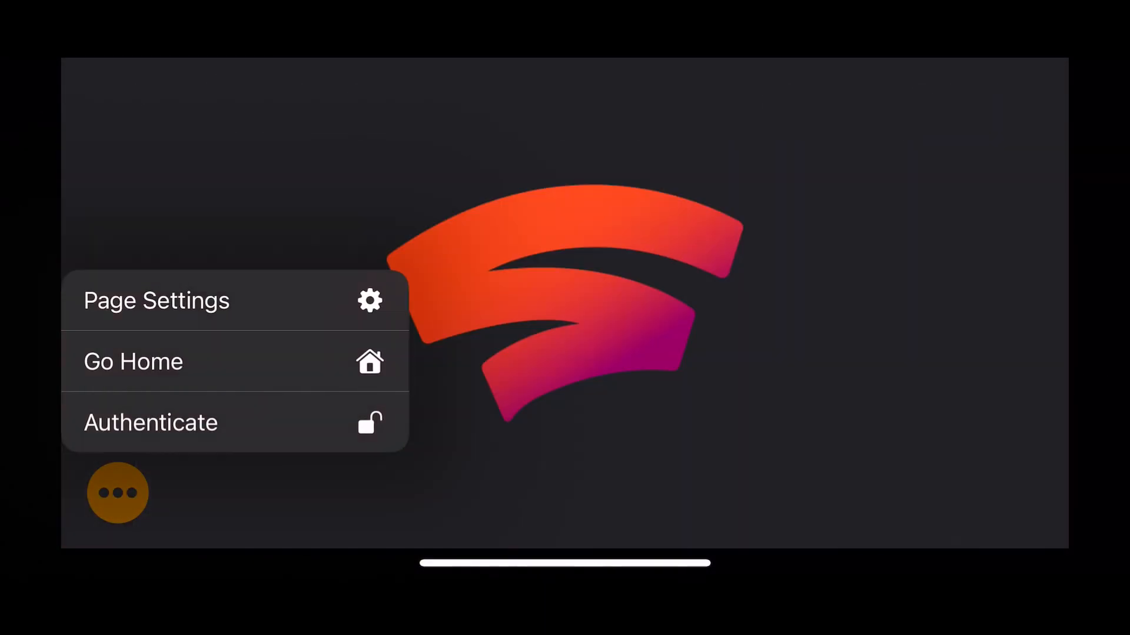
left_click(152, 423)
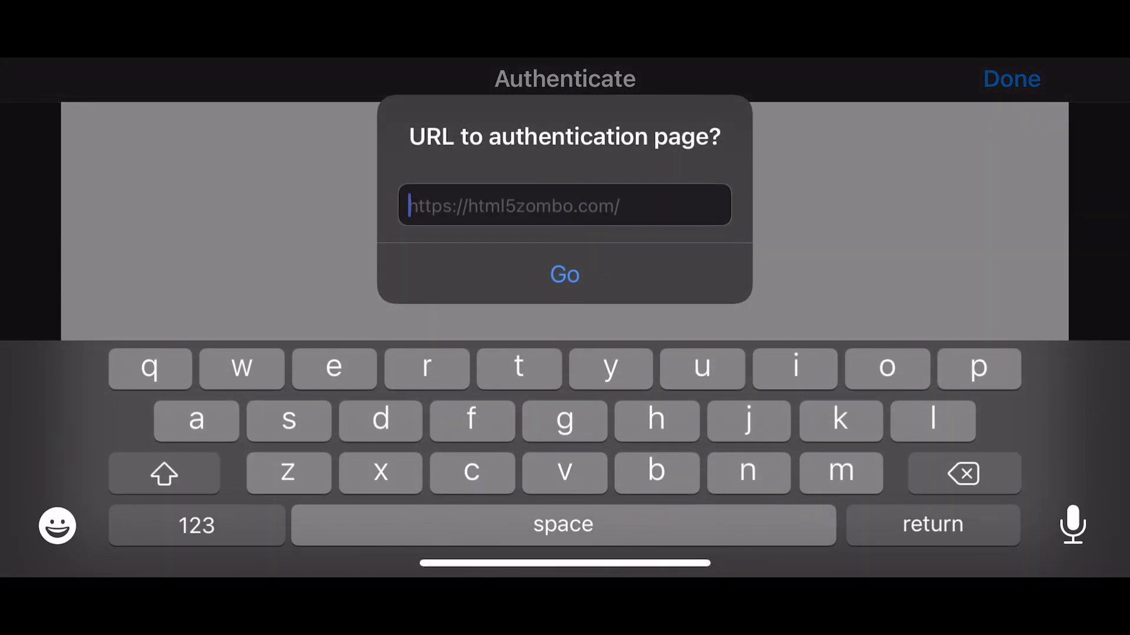
type("afcou")
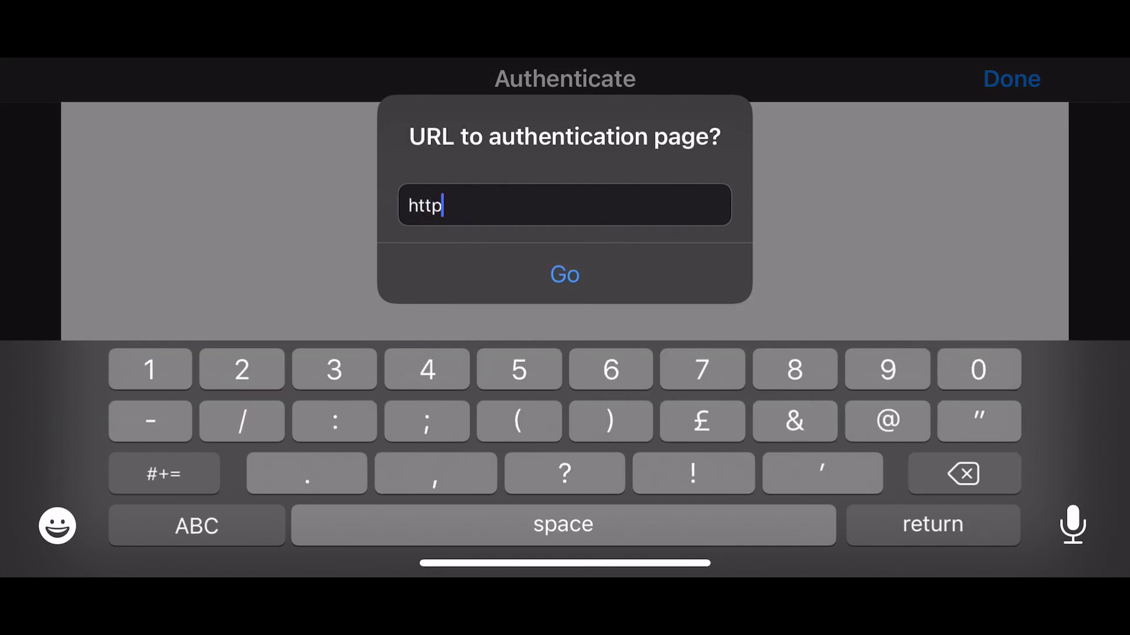
type("://a")
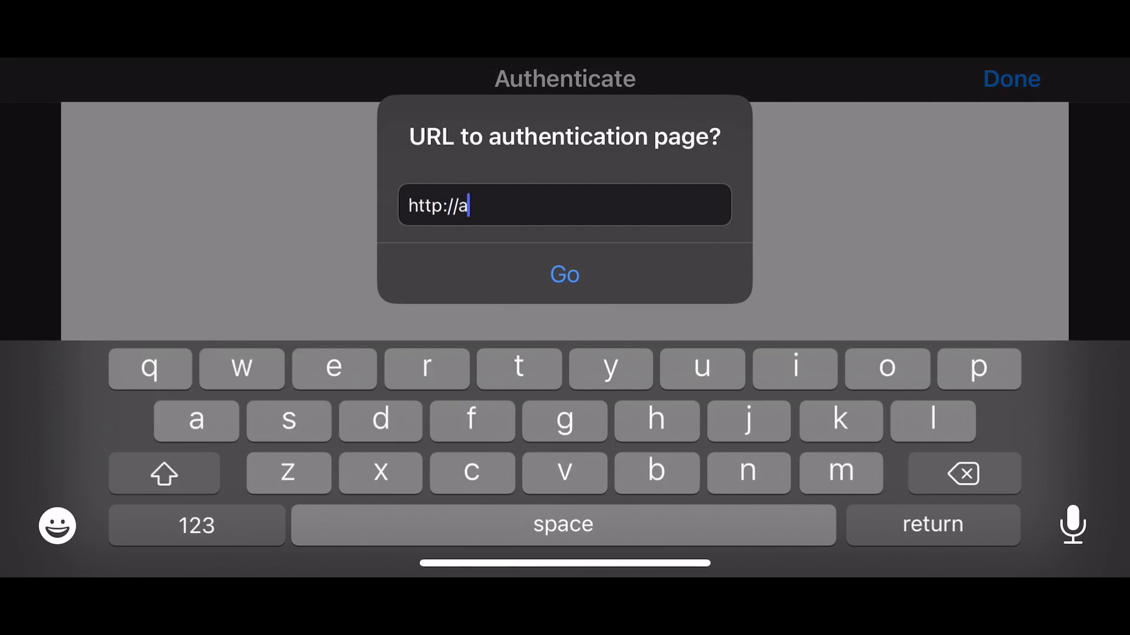
type("ccounts.")
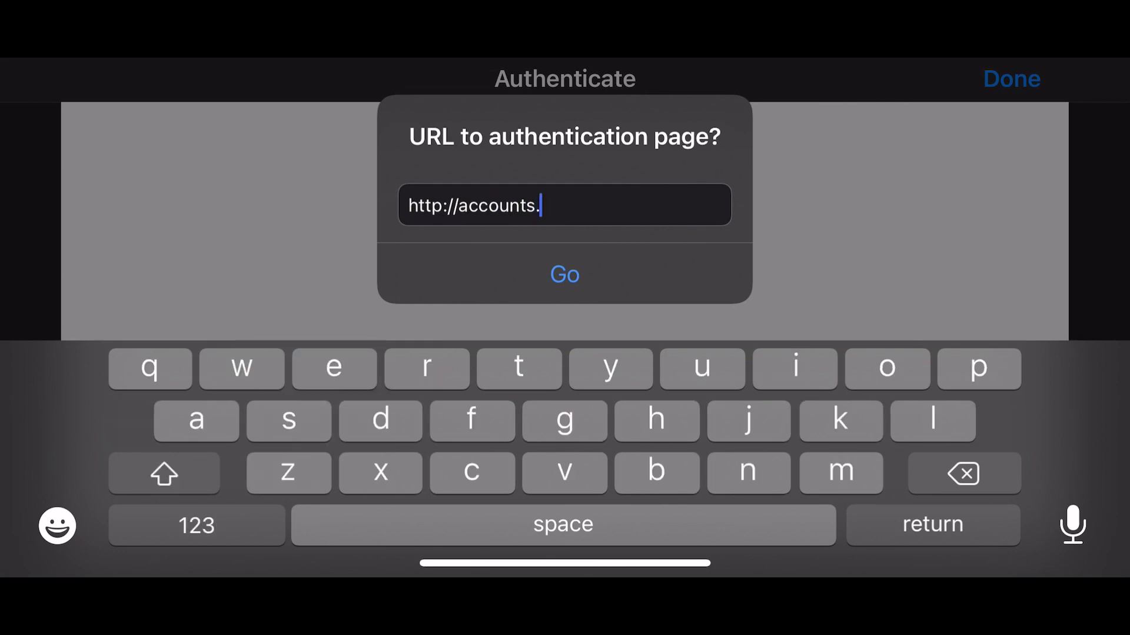
type("google.")
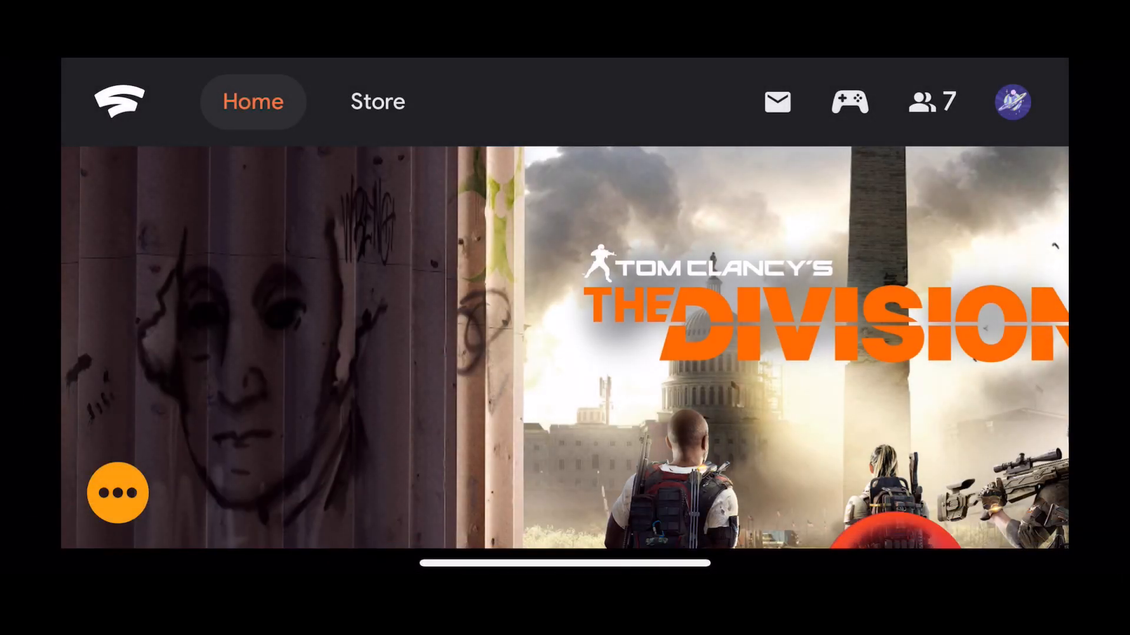
left_click(116, 492)
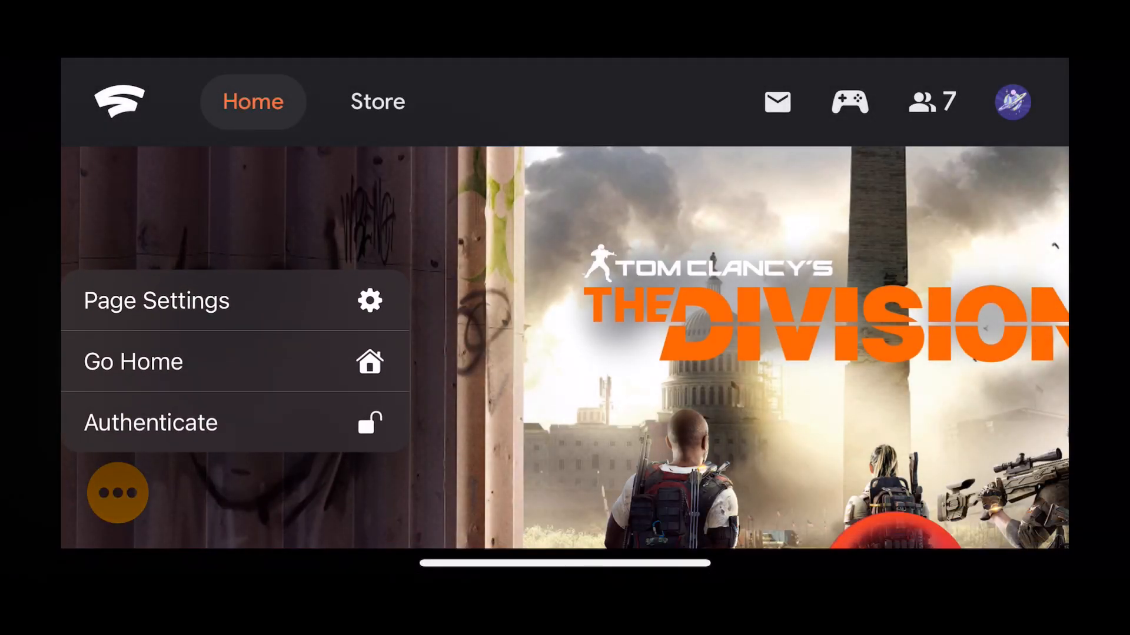
left_click(116, 493)
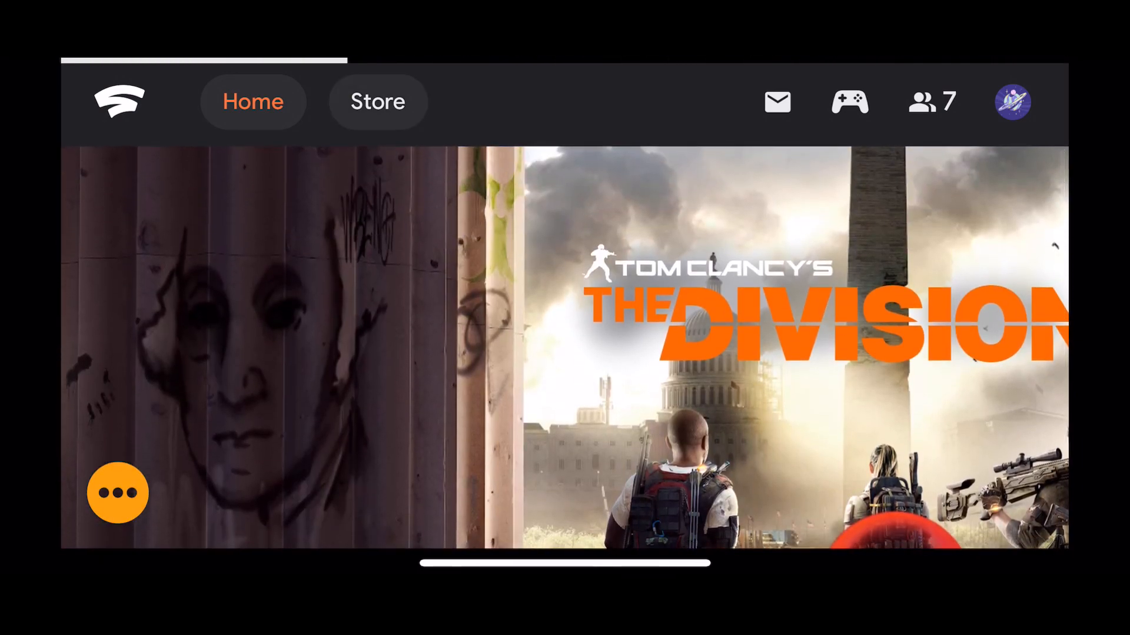
left_click(378, 101)
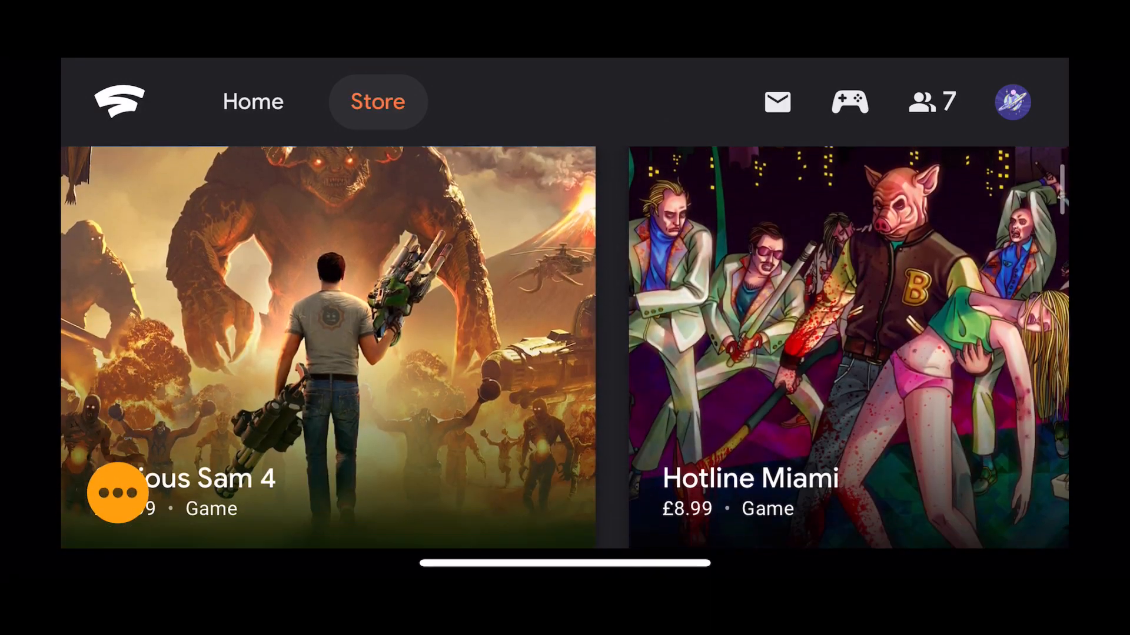
scroll("down", 3)
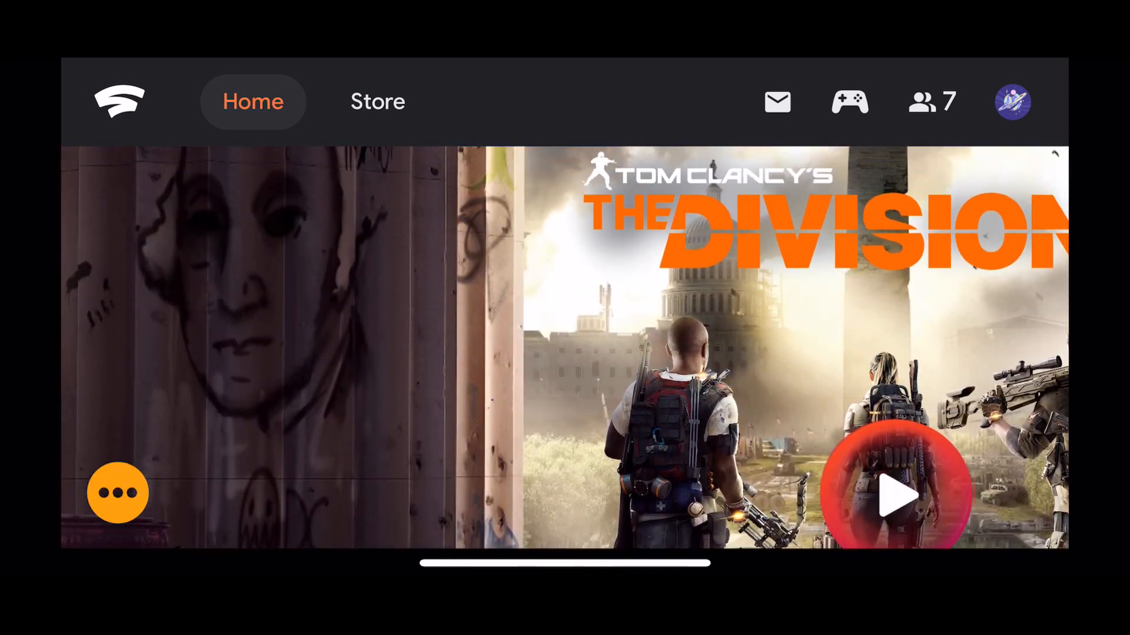
Step: Start The Division 2 from its Home page banner so it streams full screen
left_click(897, 495)
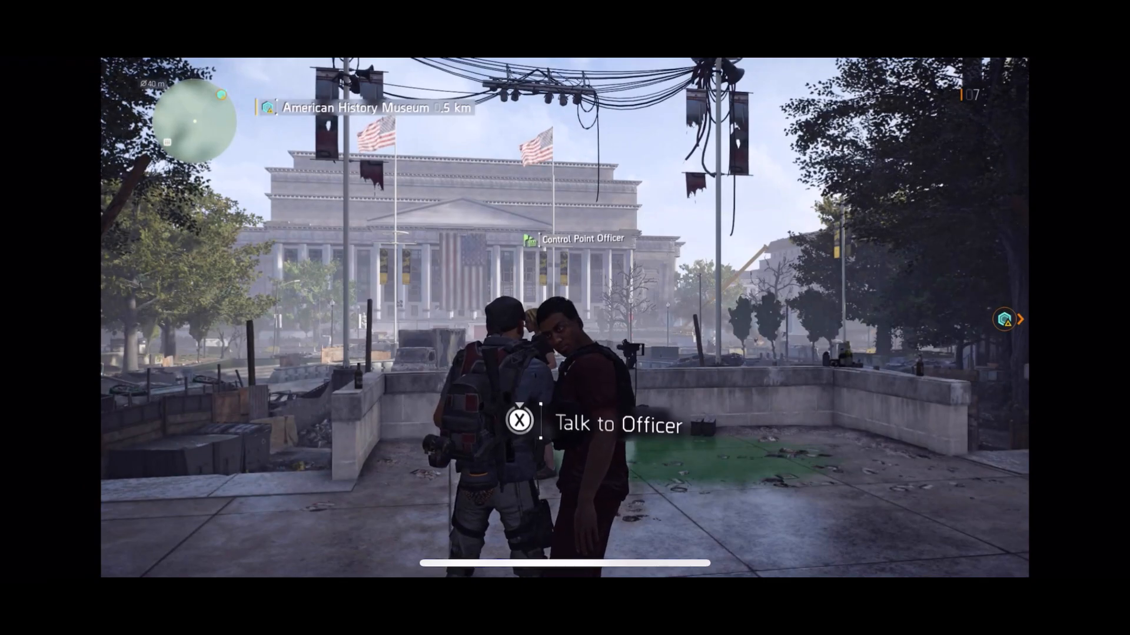